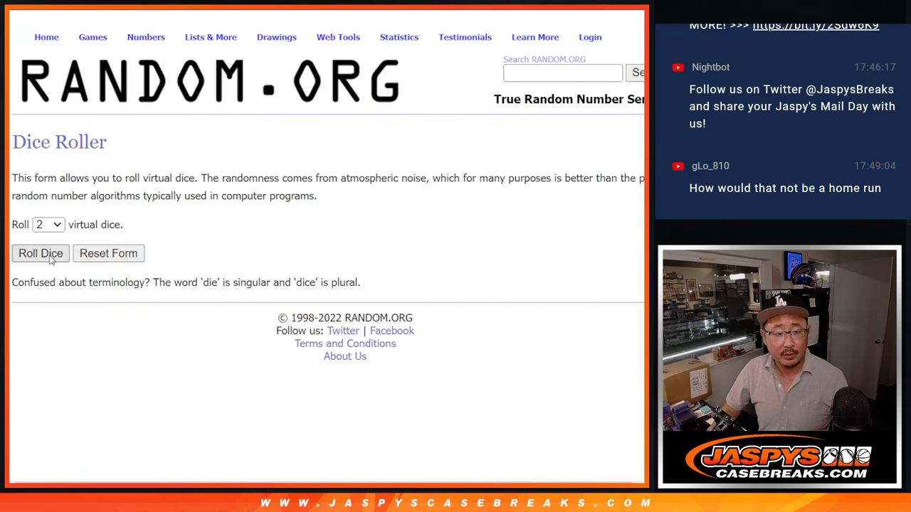
Roll two dice on RANDOM.ORG and review the shuffled name and team lists
click(41, 253)
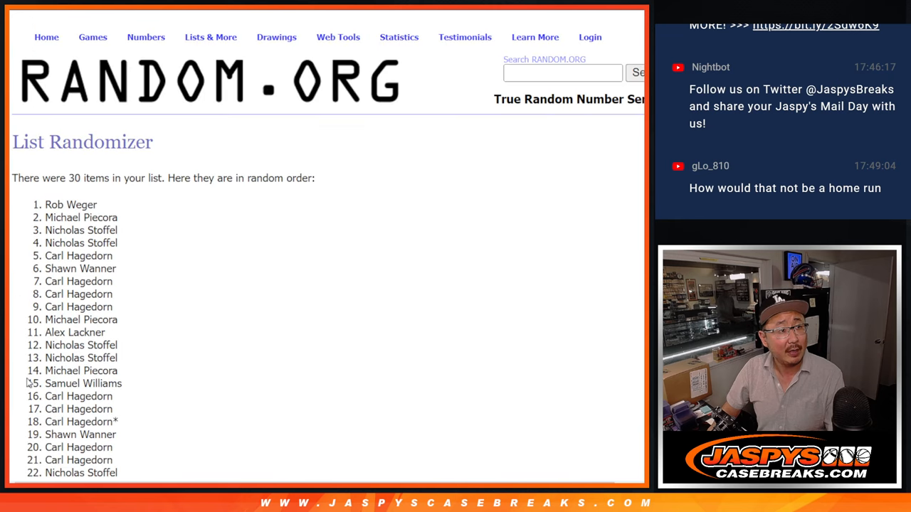
scroll(down, 3)
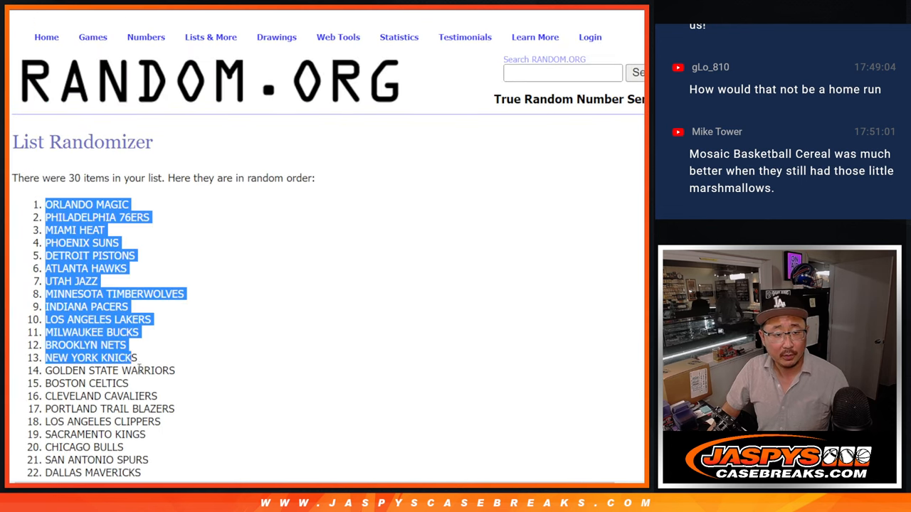
scroll(down, 3)
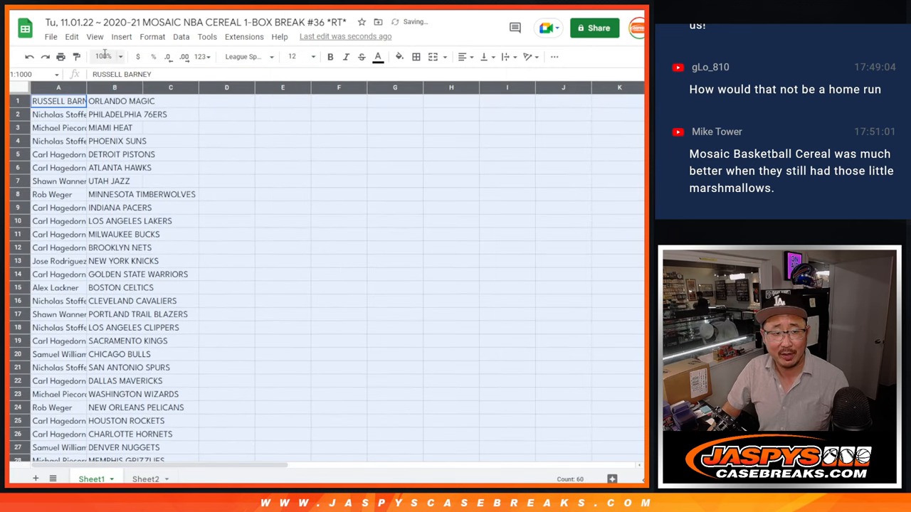
click(104, 57)
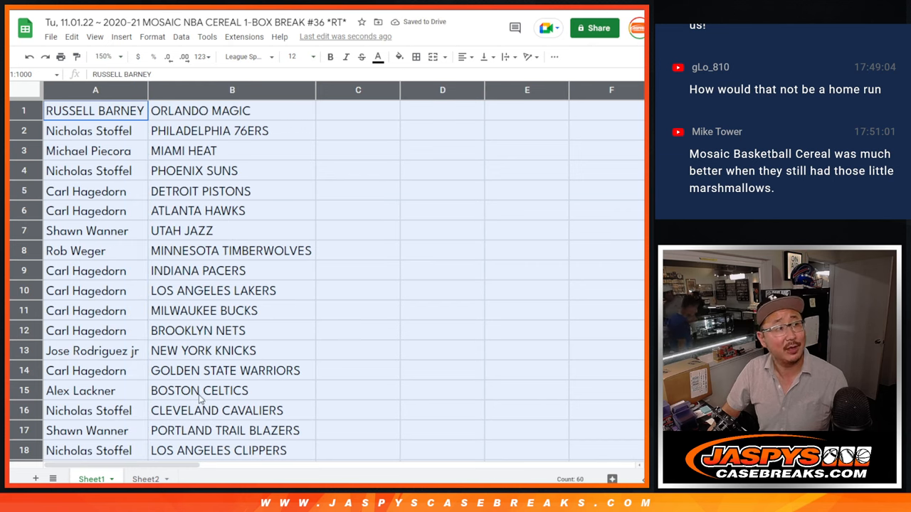
drag(95, 110, 232, 390)
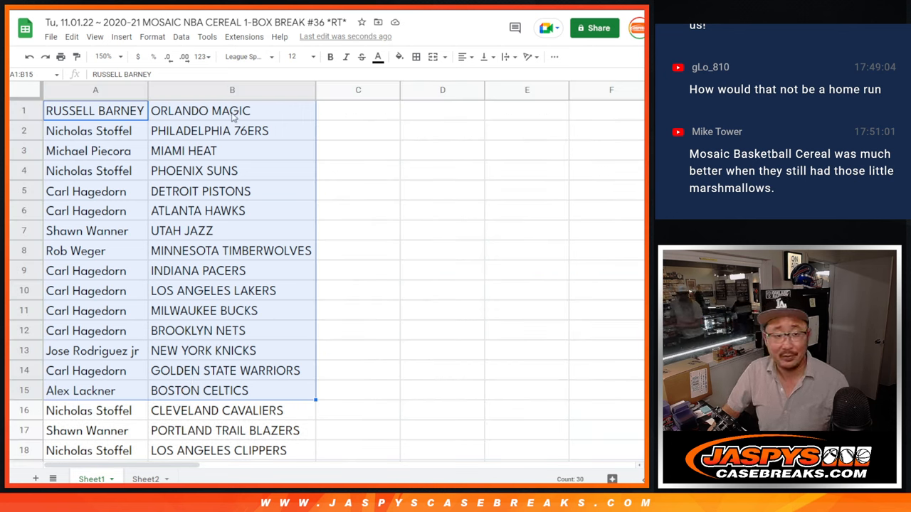
scroll(down, 3)
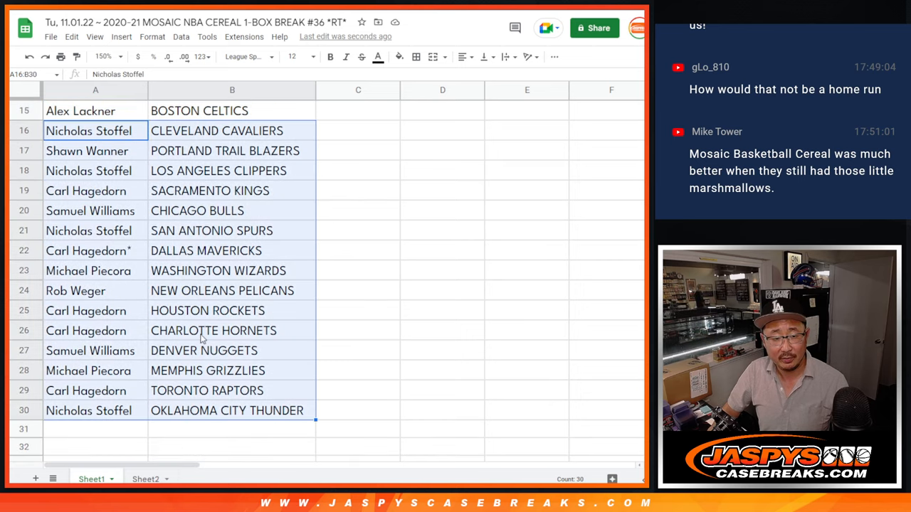
scroll(up, 3)
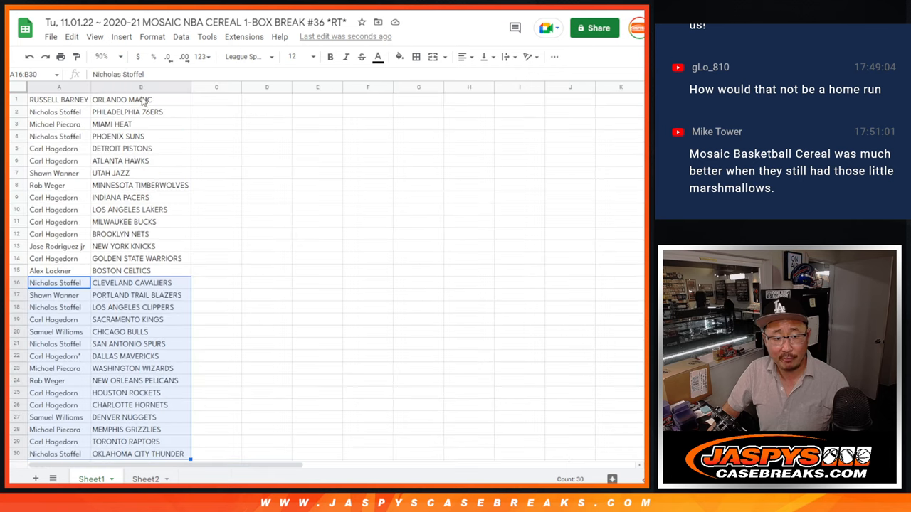
Sort the sheet A to Z by the team column B
right_click(140, 87)
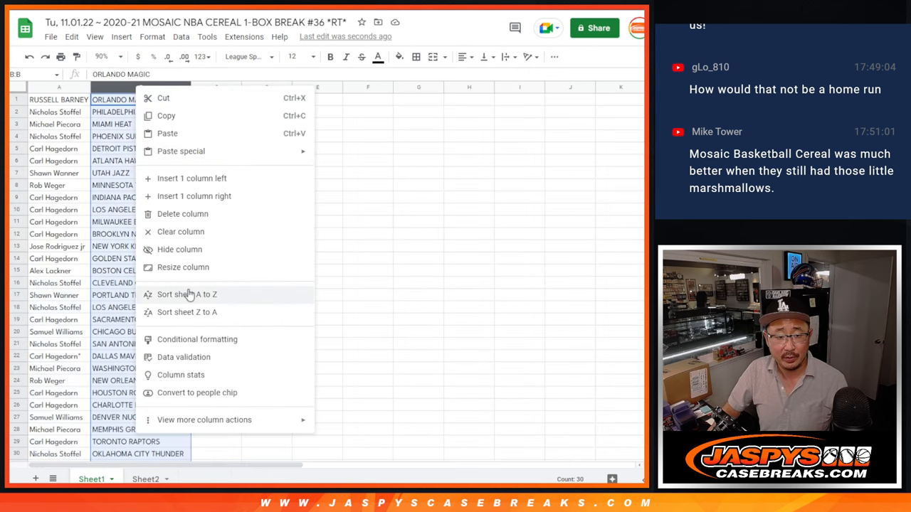
click(187, 294)
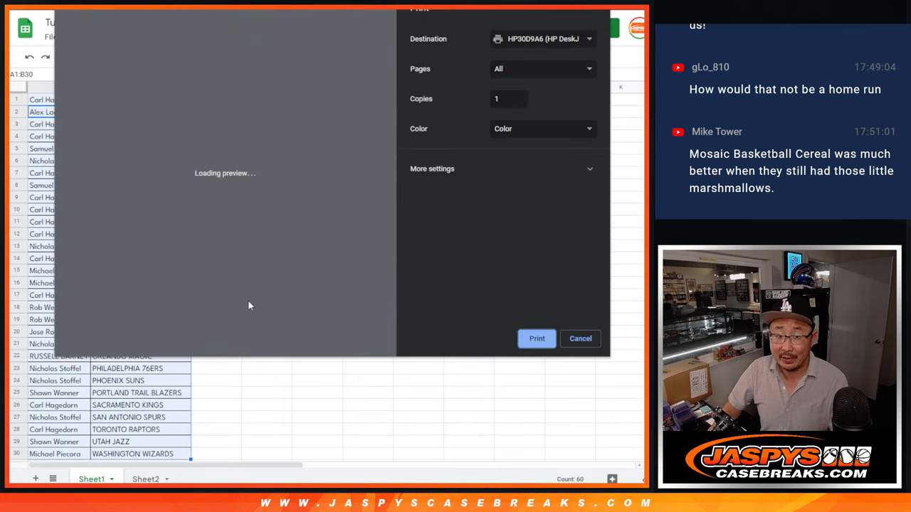
Send the team-sorted pairings to the printer
click(579, 338)
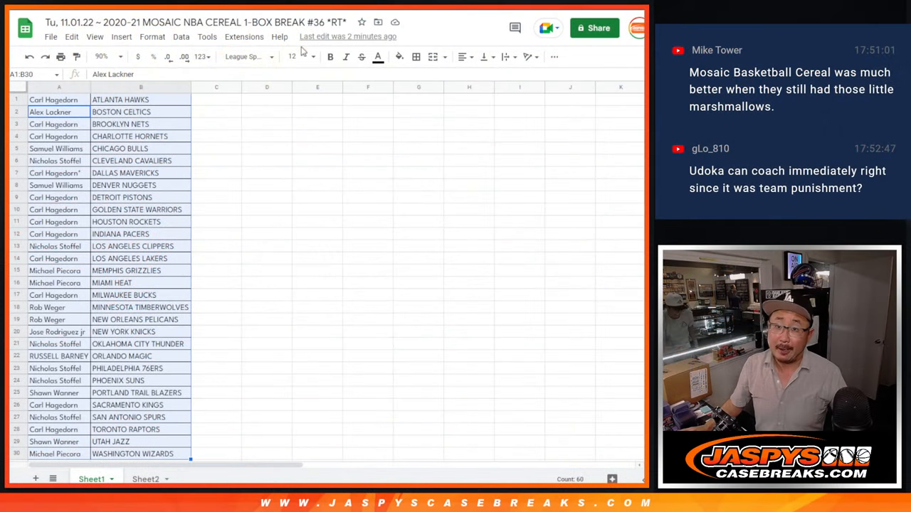
Scroll to reach Sheet2 with the DET and ORL number-block notes
scroll(down, 3)
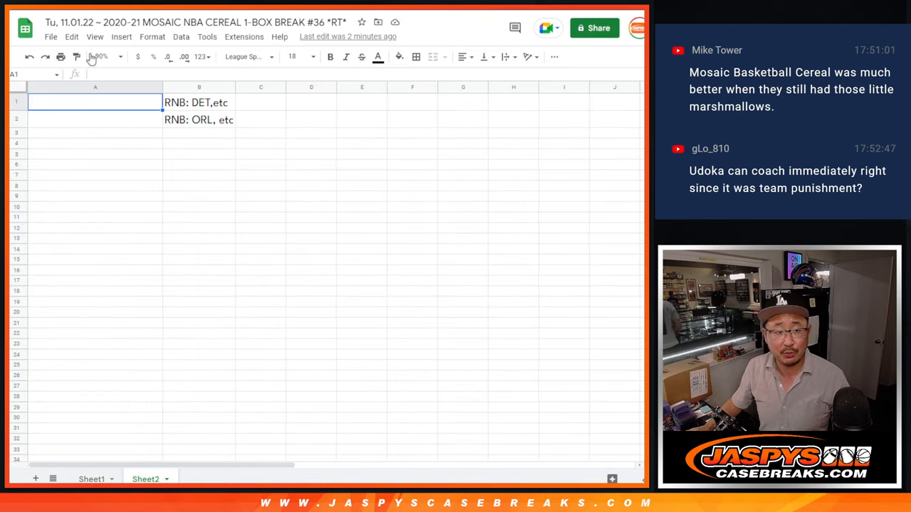
Shuffle the 30-name list in List Randomizer seven times and check the results
click(103, 56)
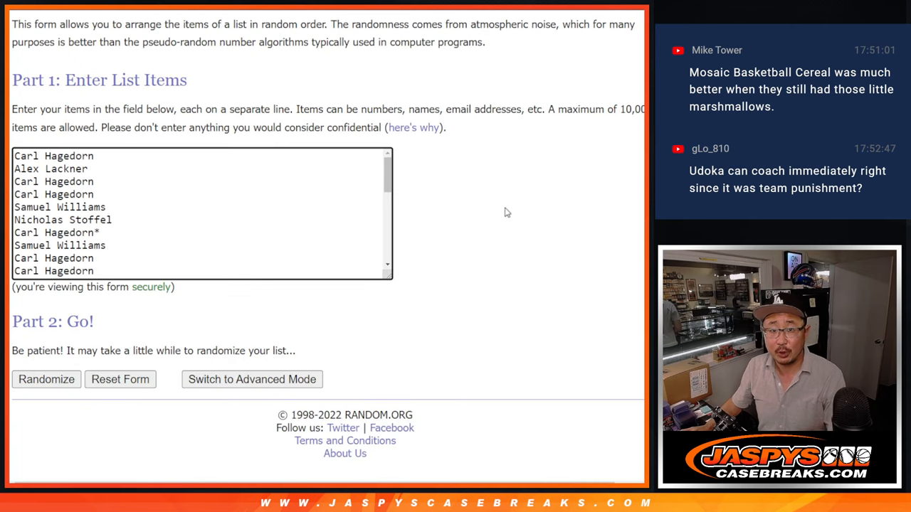
click(46, 379)
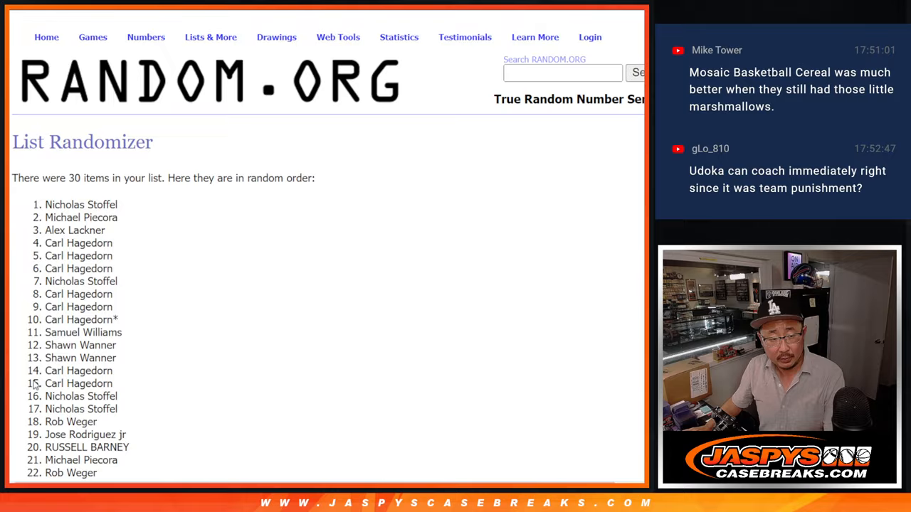
scroll(down, 3)
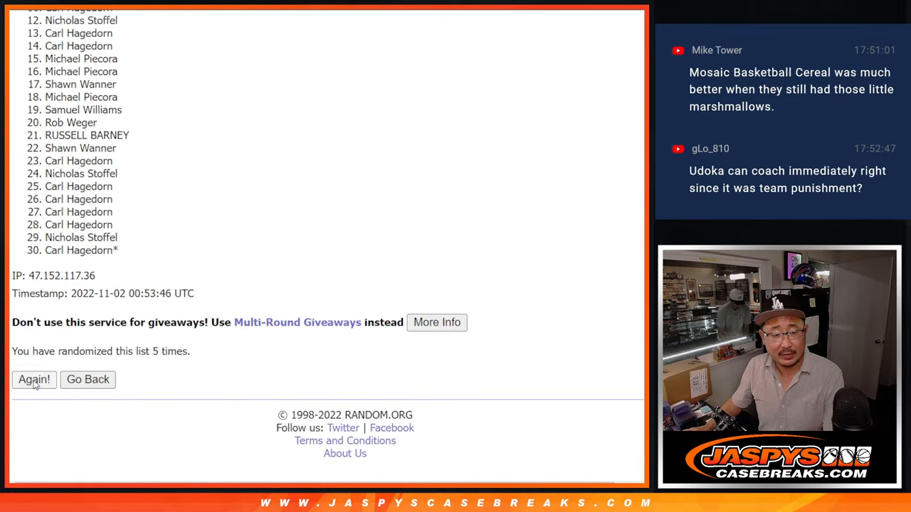
click(33, 380)
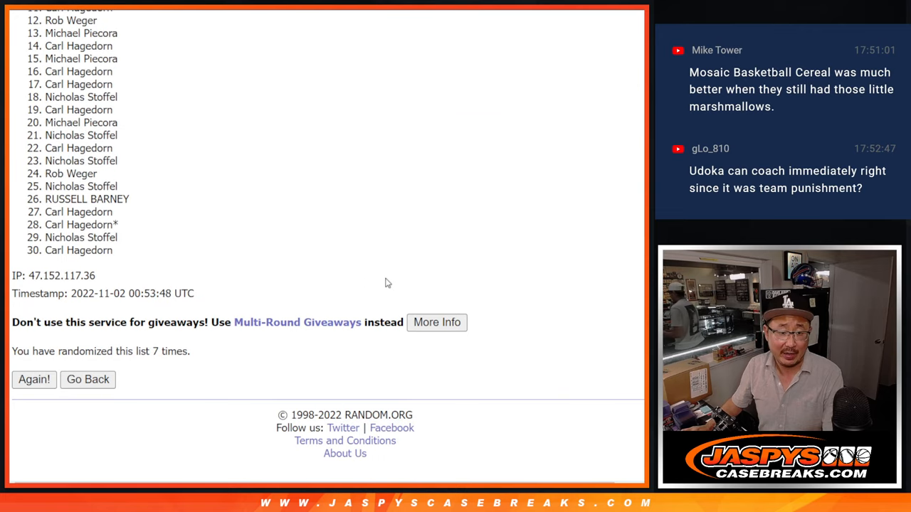
scroll(down, 3)
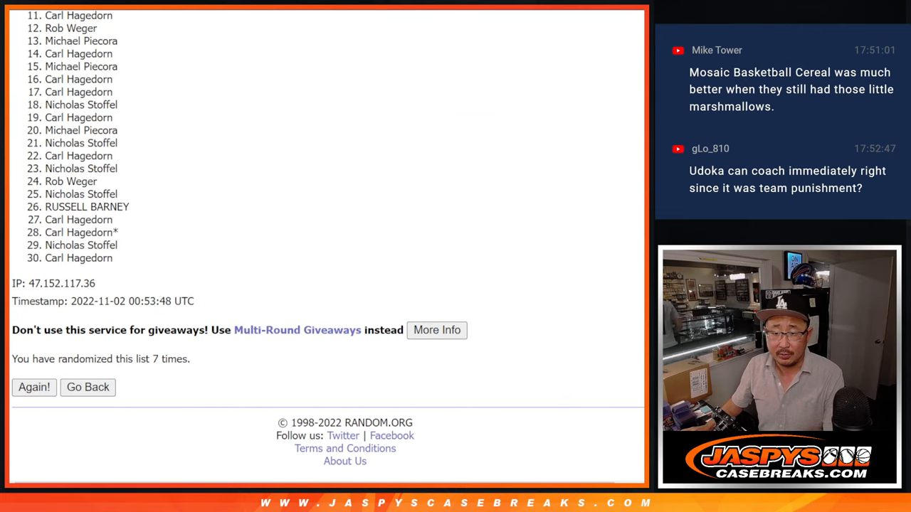
scroll(up, 3)
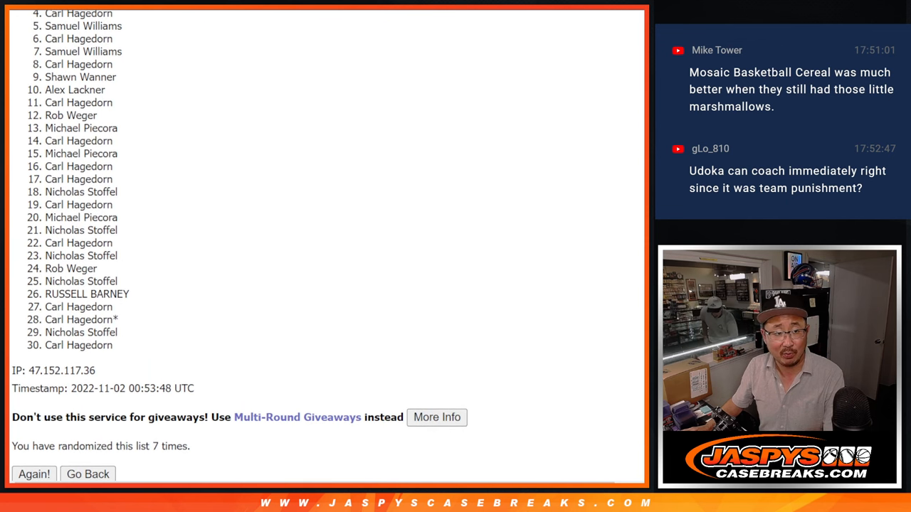
scroll(up, 3)
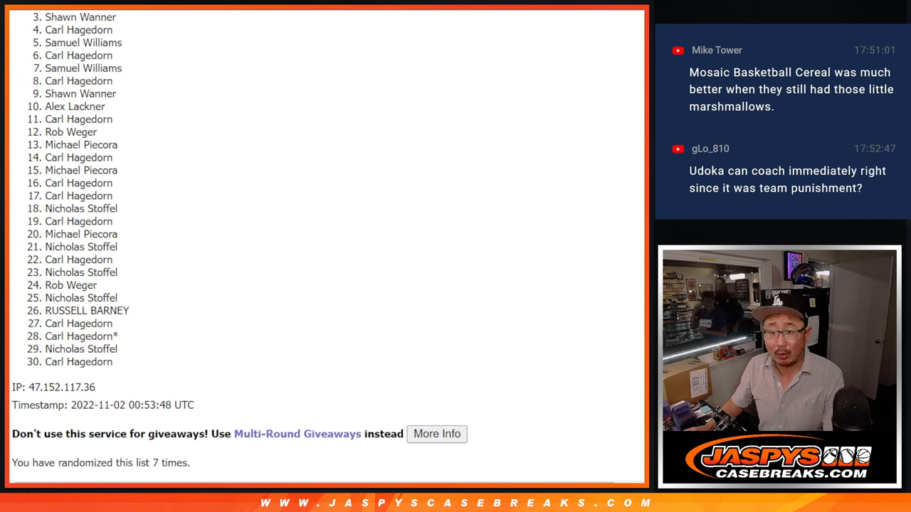
scroll(up, 3)
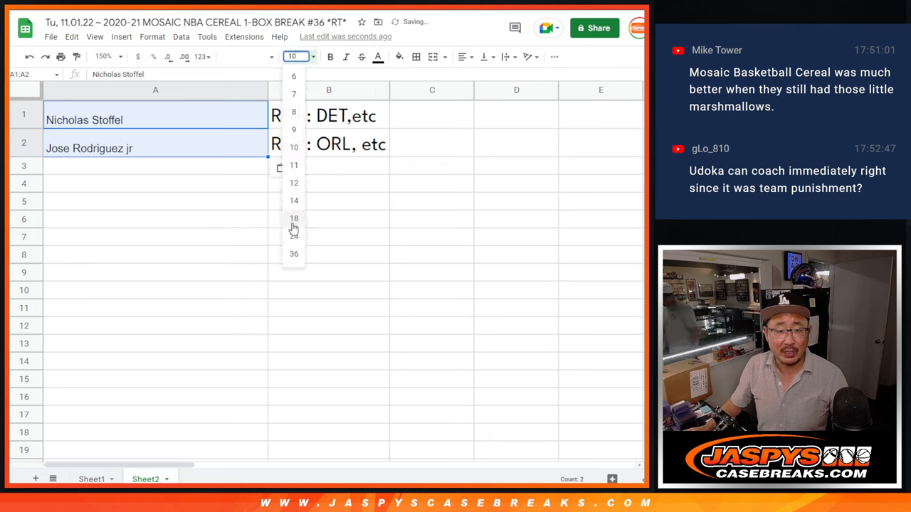
click(294, 218)
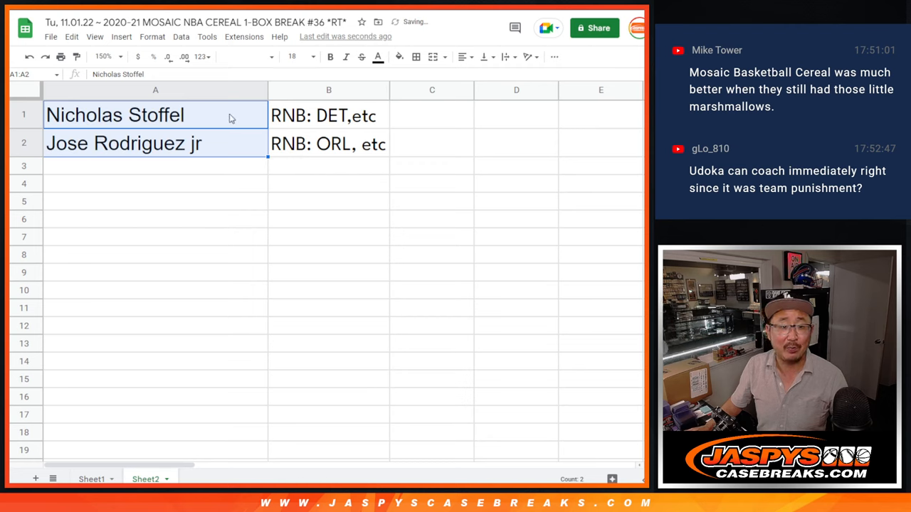